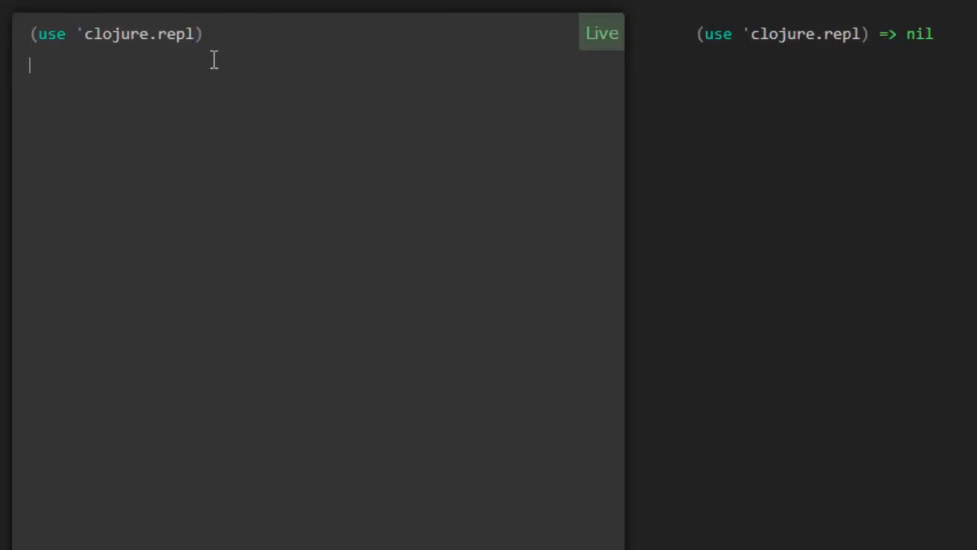
Step: Evaluate (doc subvec) on a new line to print subvec's docstring in the live output
text(()
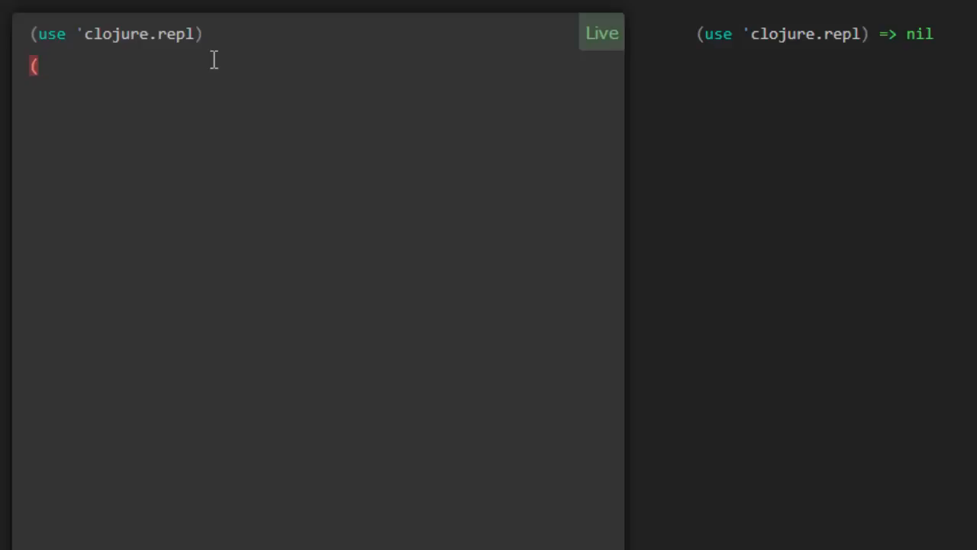
text(doc subve)
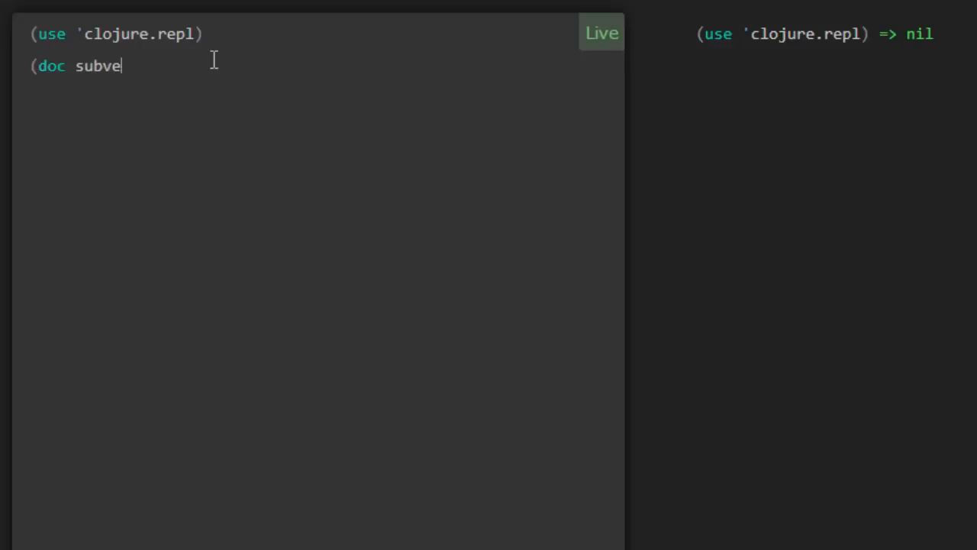
text(c))
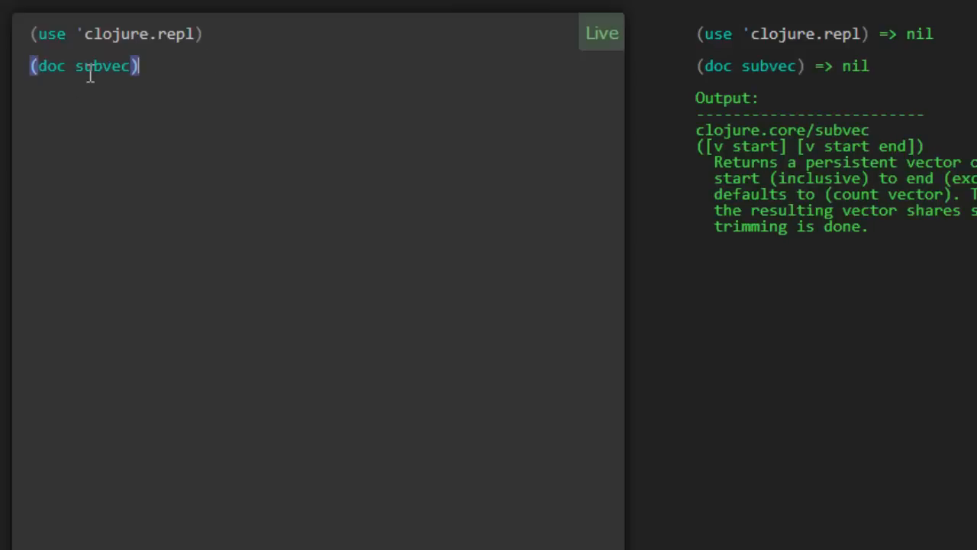
mouse_move(678, 138)
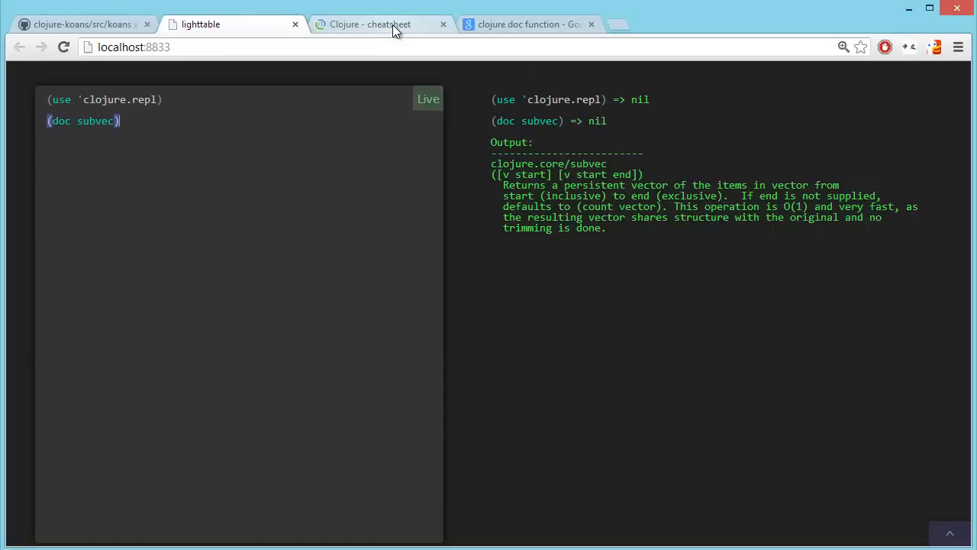
click(370, 24)
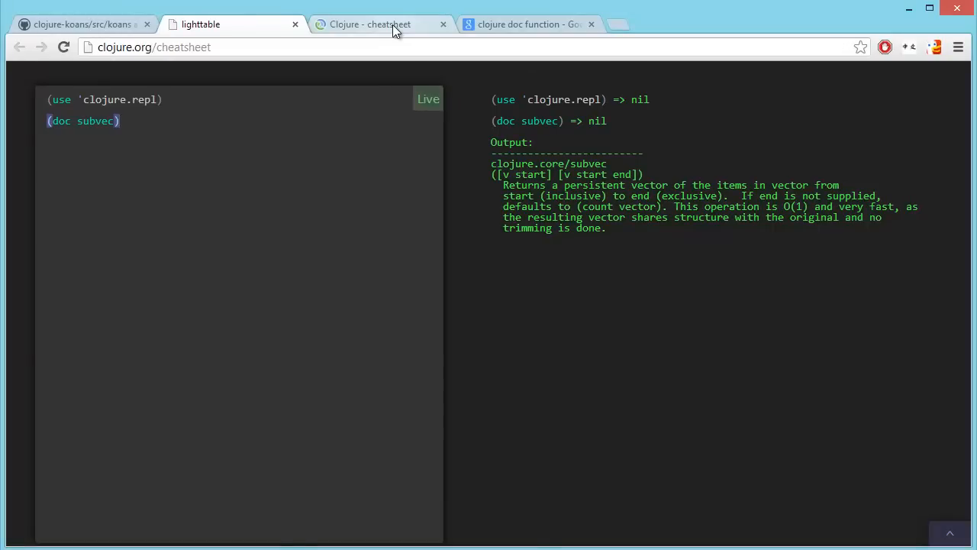
click(369, 24)
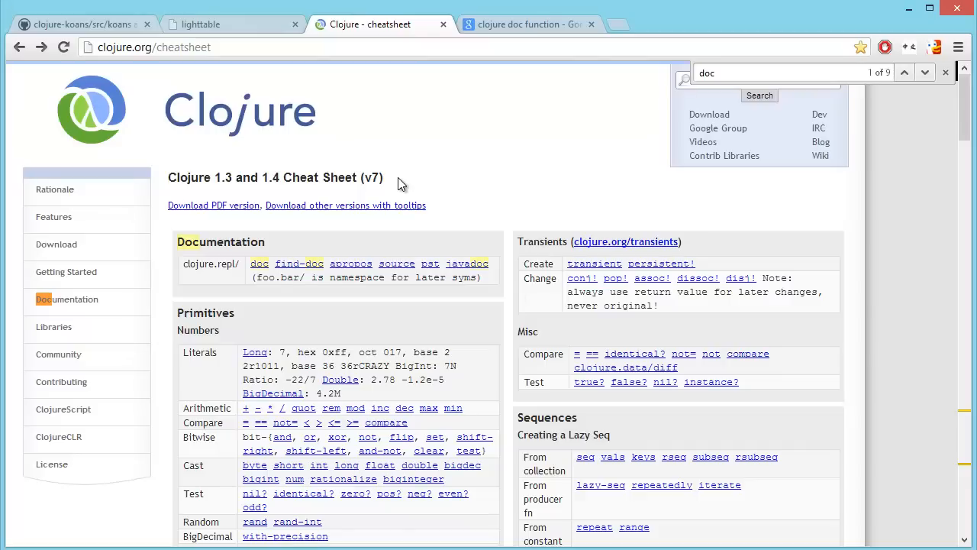
scroll(down, 3)
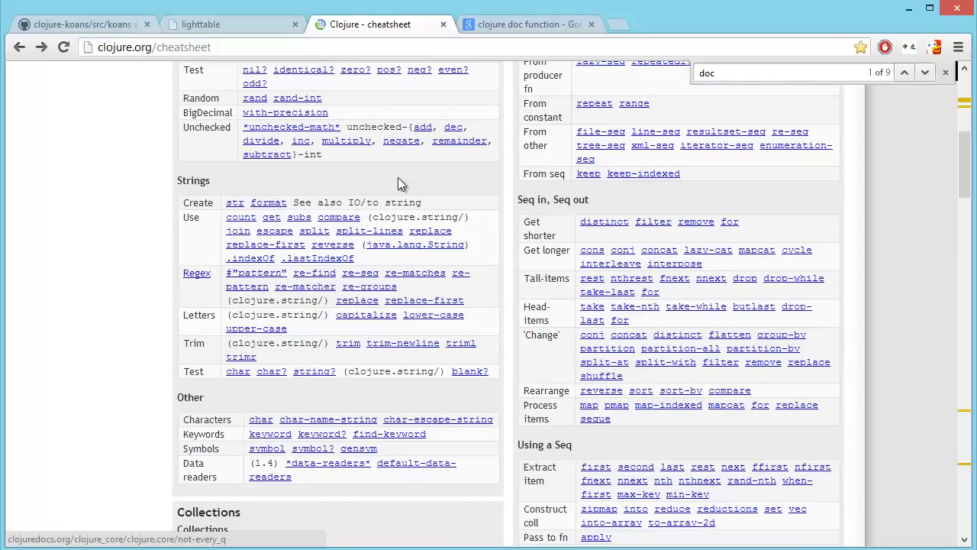
mouse_move(324, 258)
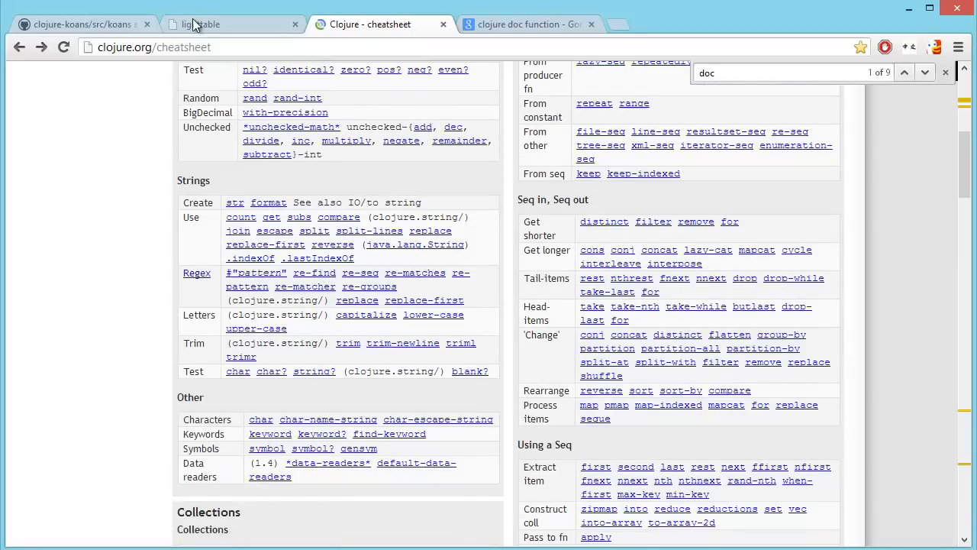
click(200, 25)
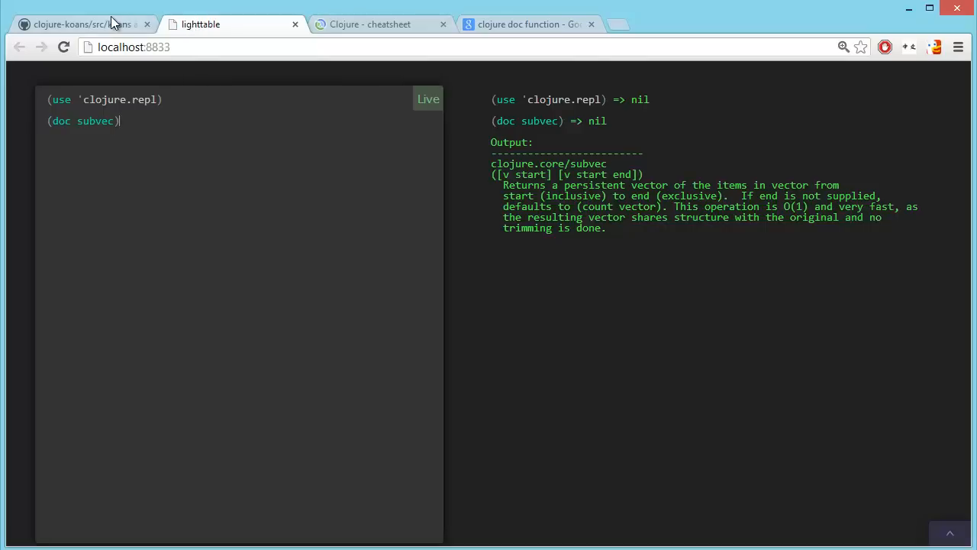
Step: Switch to the clojure-koans GitHub page and view the 04_sets.clj koan file
click(76, 24)
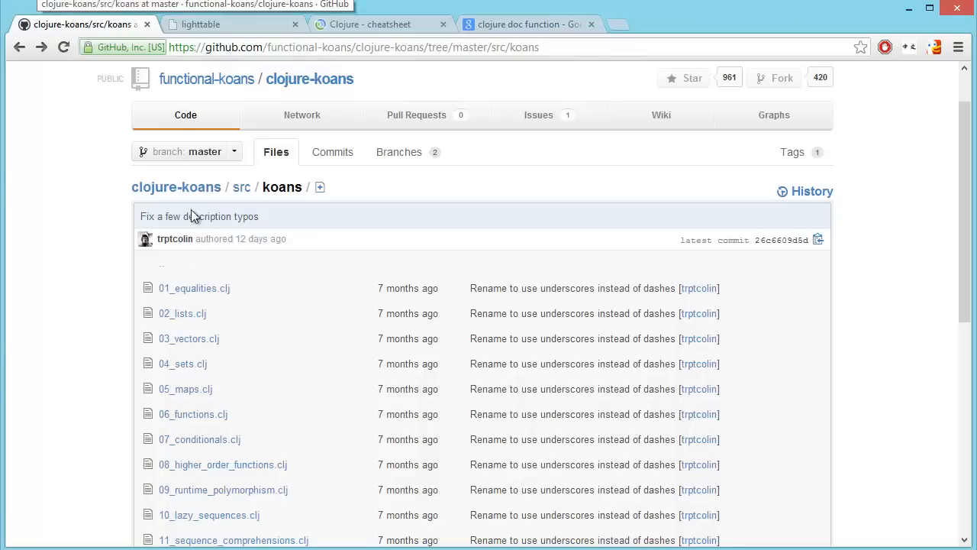
mouse_move(182, 363)
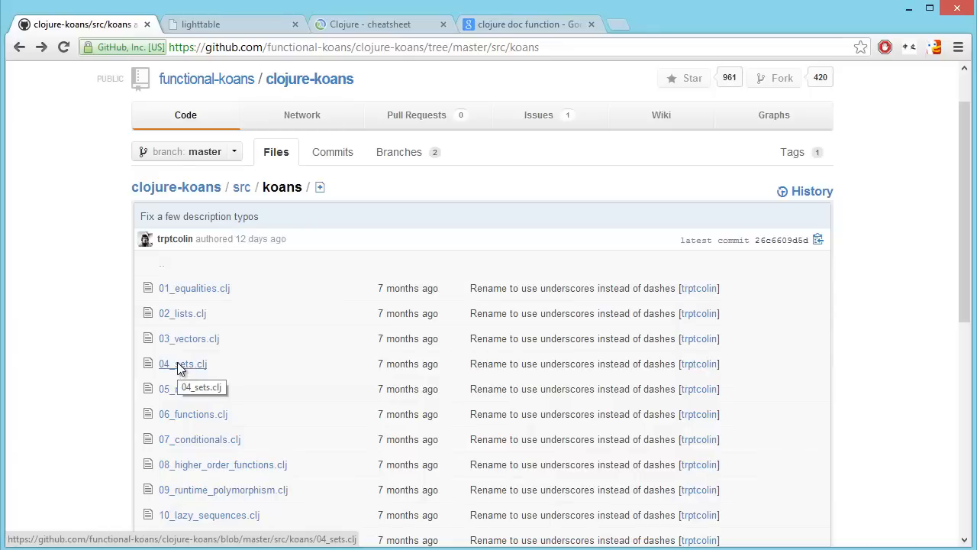
click(182, 364)
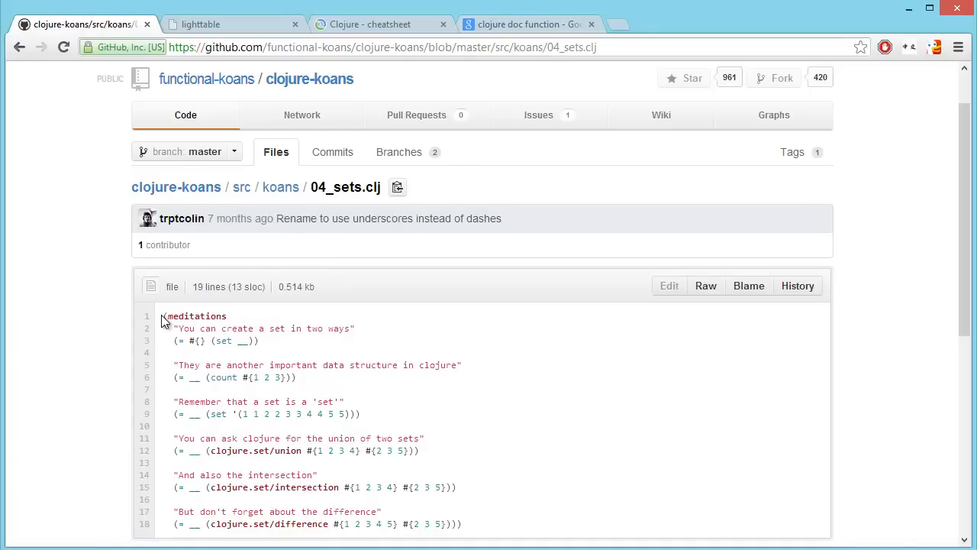
scroll(down, 3)
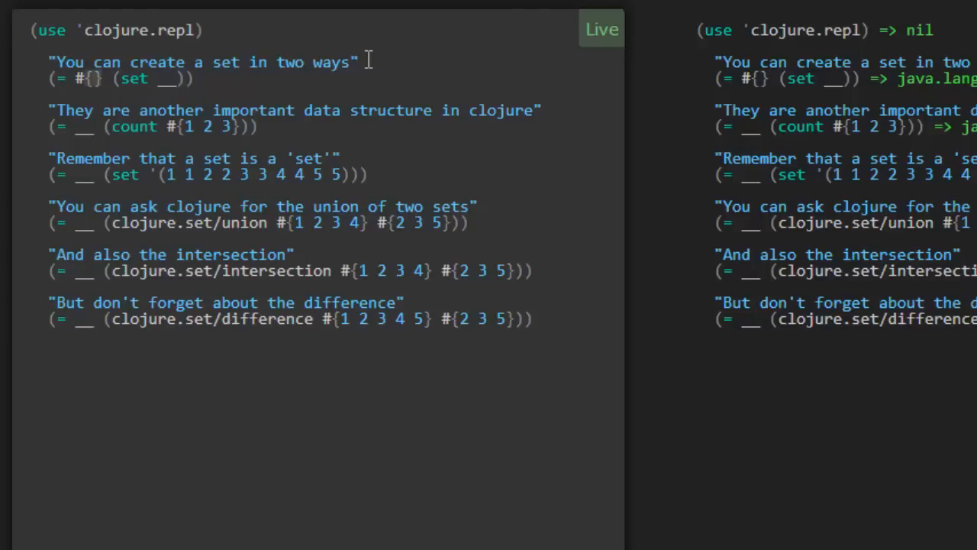
Step: Fill the first blank so the koan reads (= #{} (set nil)) and evaluates to true
click(75, 79)
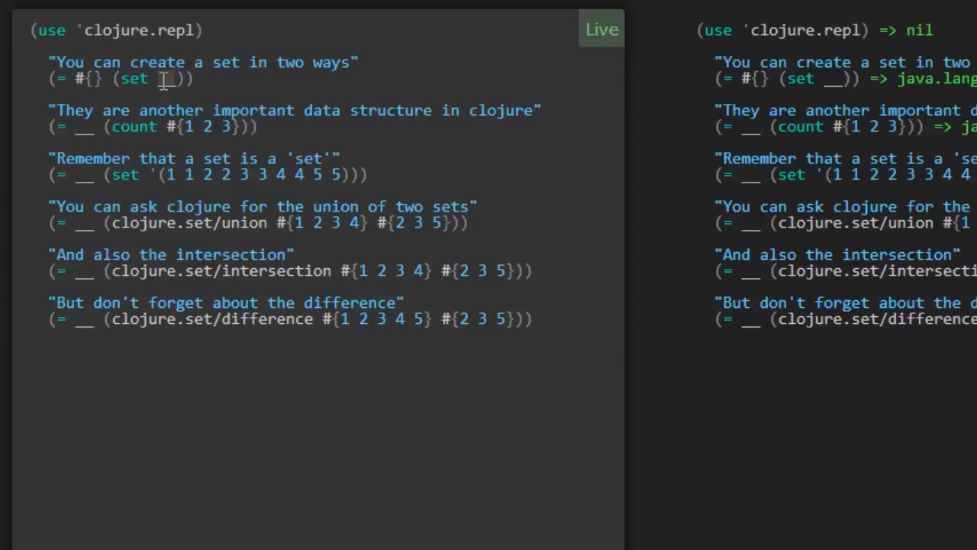
text(nil)
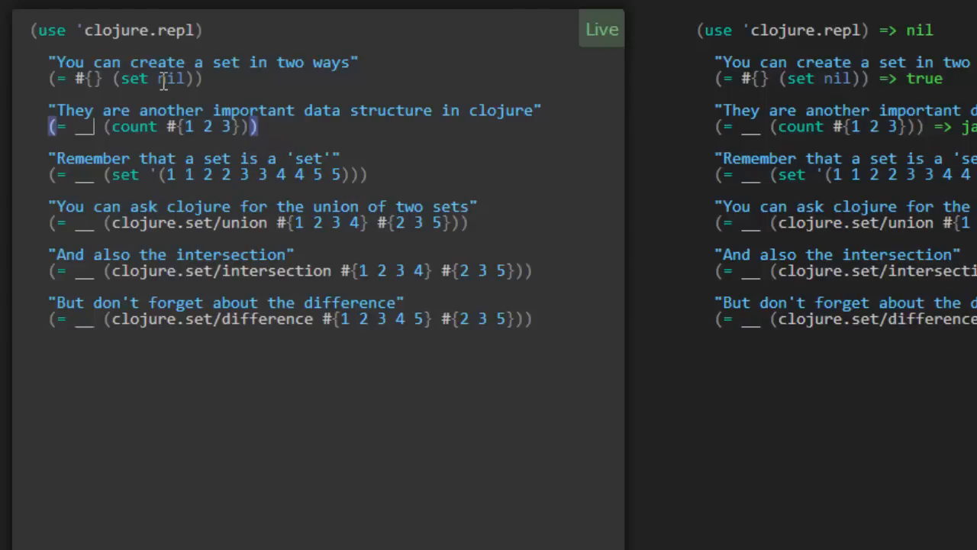
Step: Answer the count koan with 3 and the set koan with #{1 2 3 4 5}
text(3)
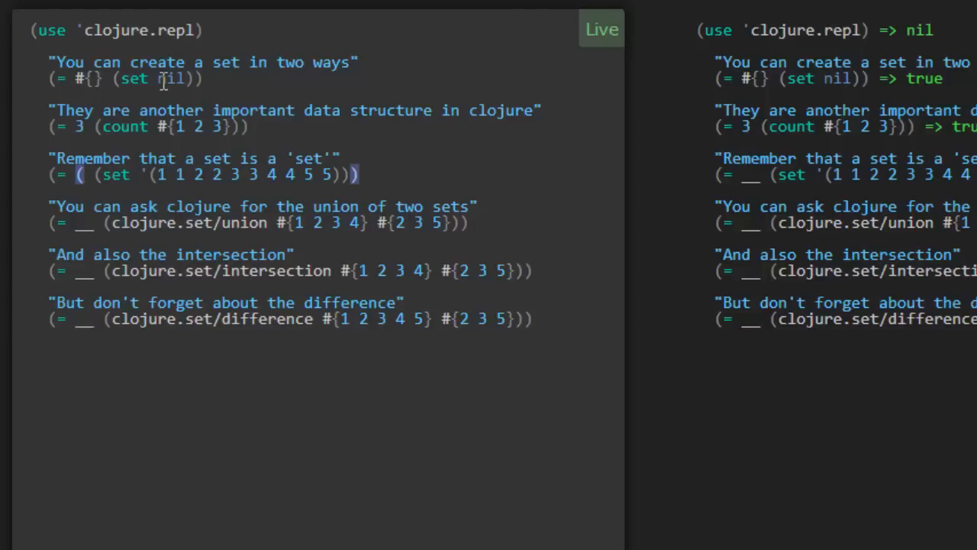
text(#{})
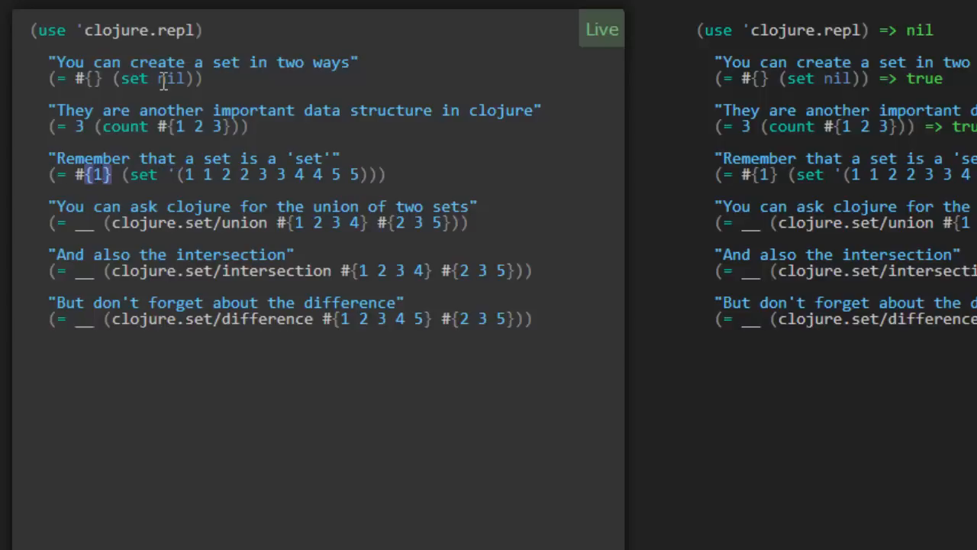
text(" ")
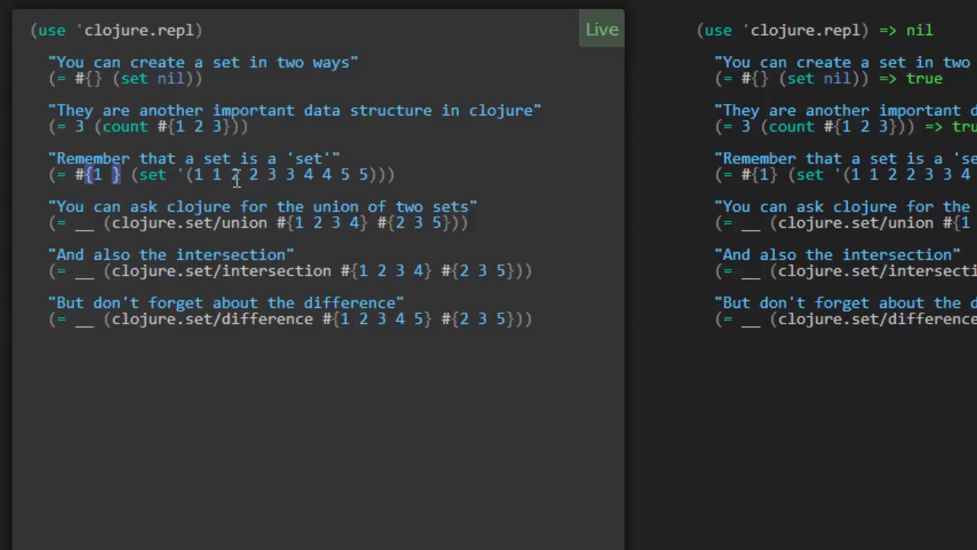
text(2 3 4)
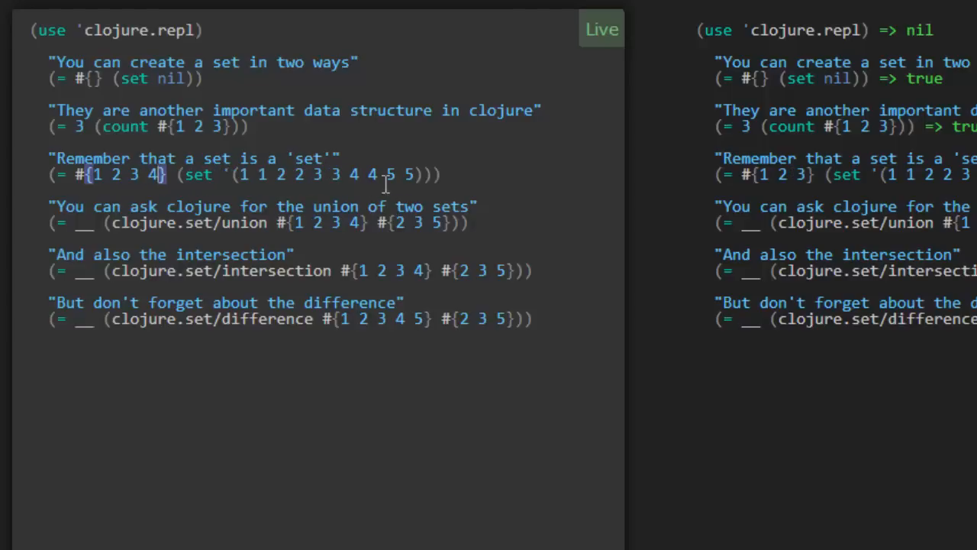
text(5)
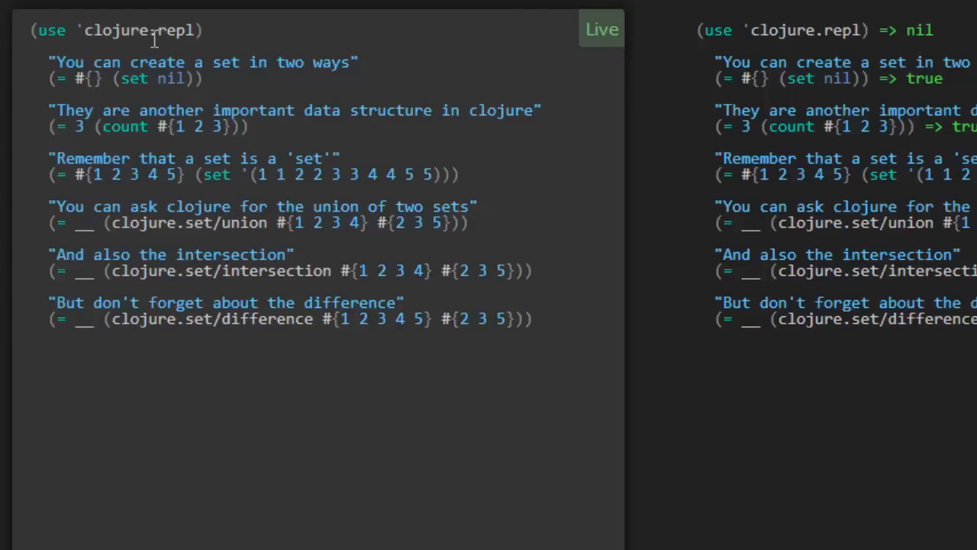
mouse_move(104, 30)
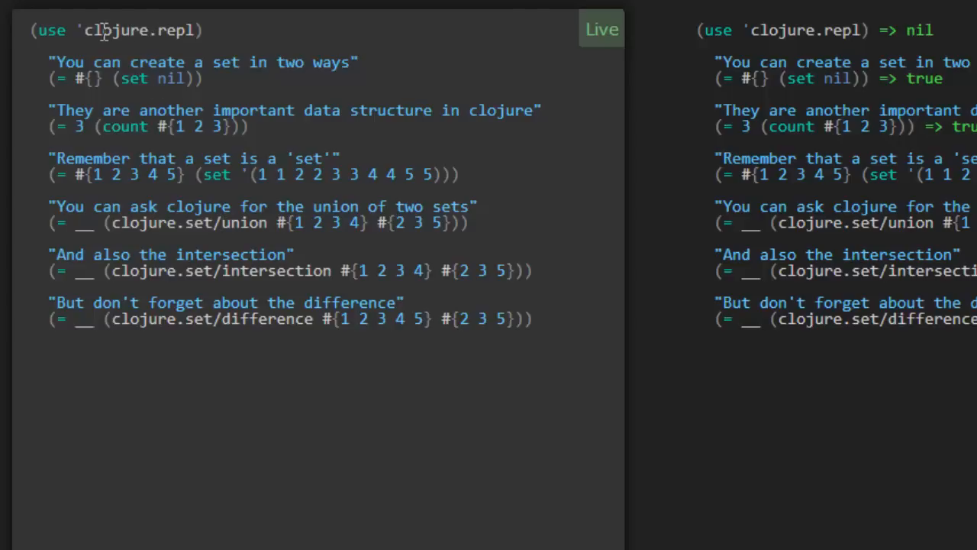
mouse_move(216, 38)
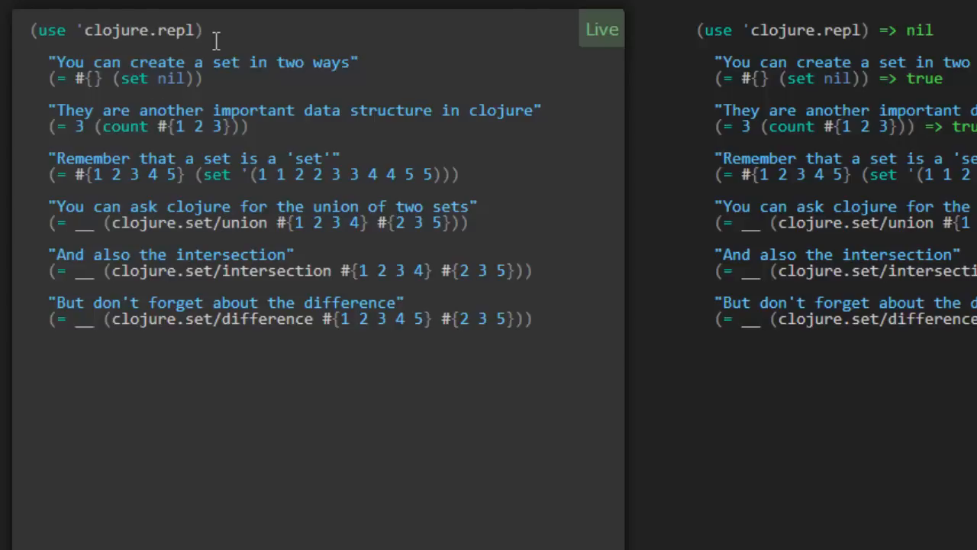
Step: Fill the union koan's blank with #{1 2 3 4 5} so it evaluates to true
click(130, 30)
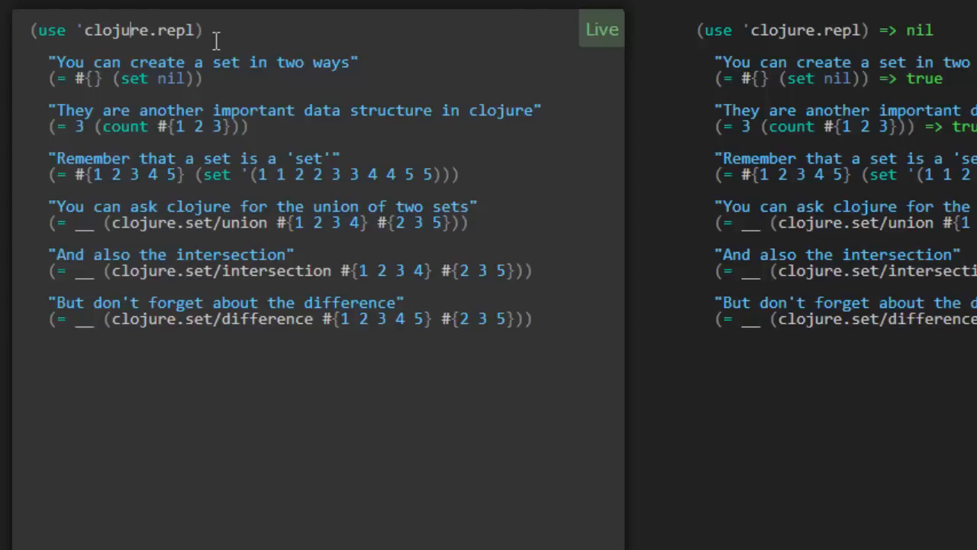
mouse_move(129, 147)
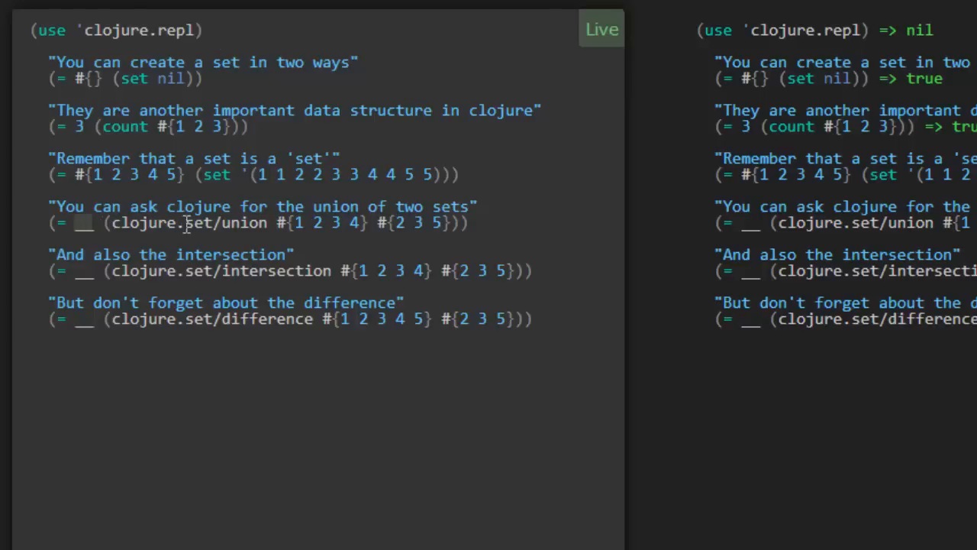
mouse_move(427, 238)
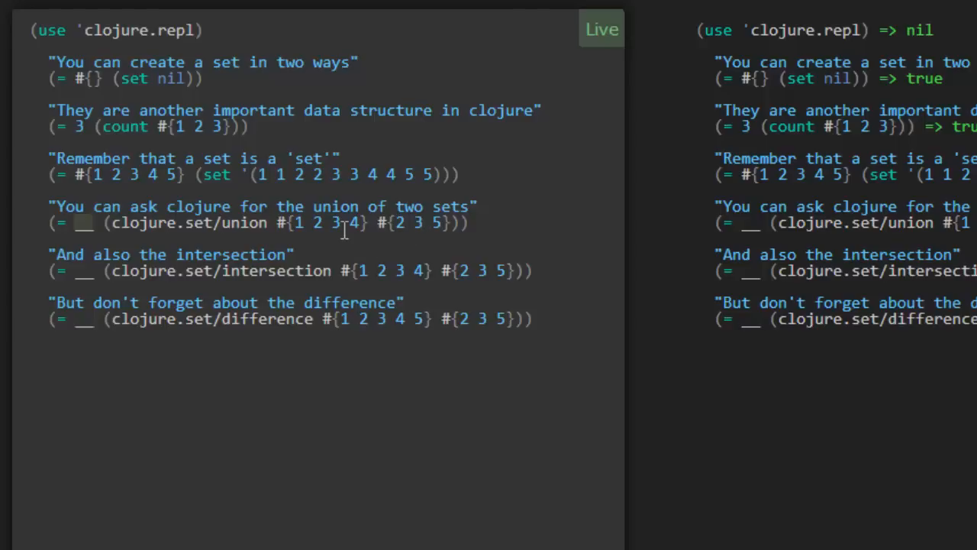
text(#{)
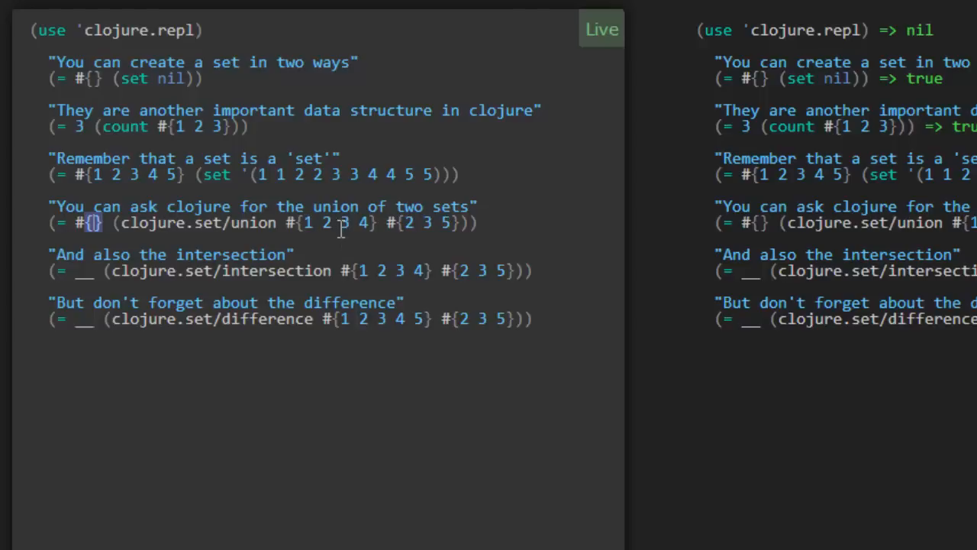
mouse_move(367, 242)
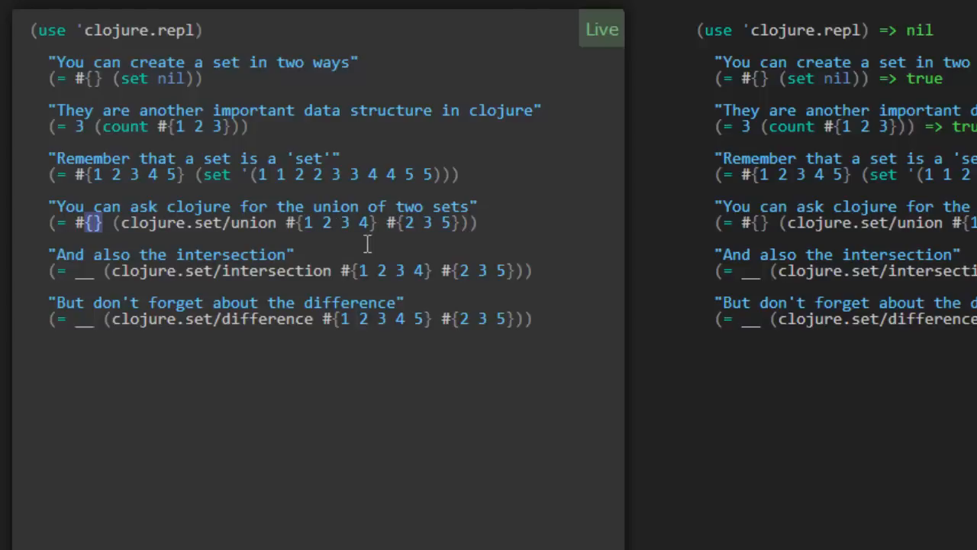
text(1 2 3 4 5)
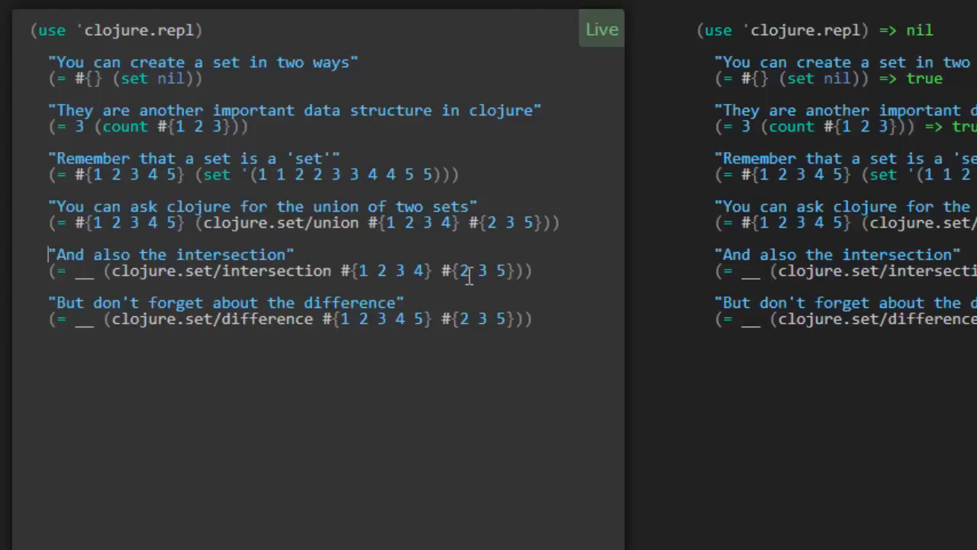
mouse_move(303, 263)
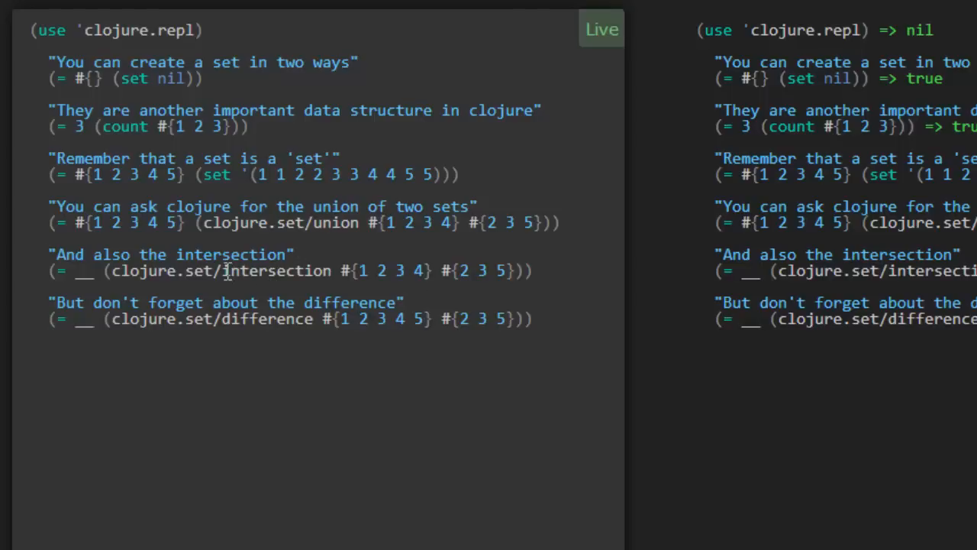
mouse_move(351, 278)
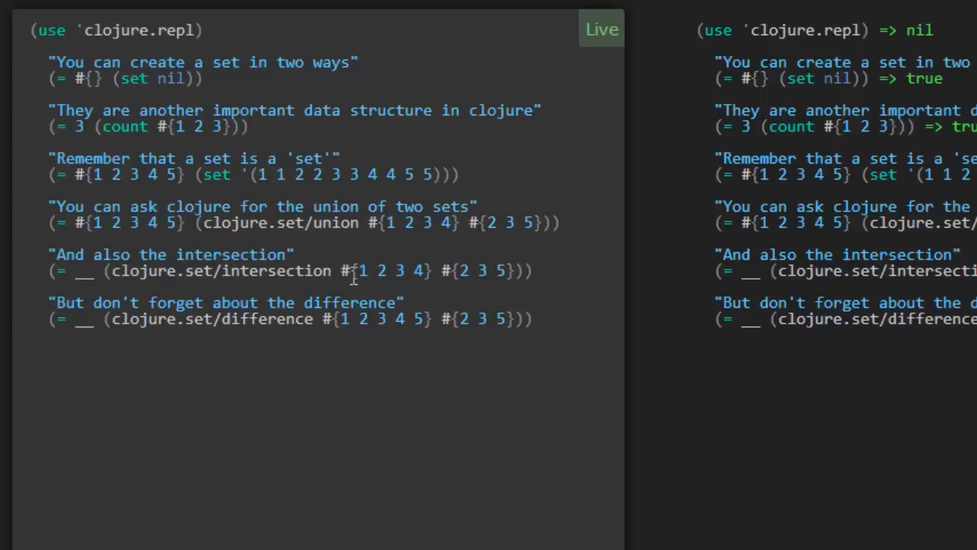
mouse_move(326, 263)
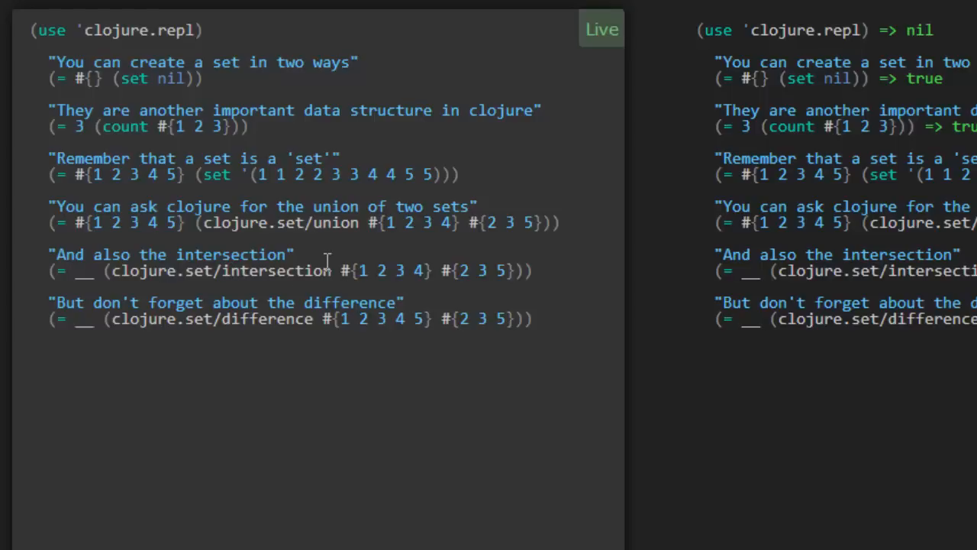
mouse_move(429, 272)
text(#)
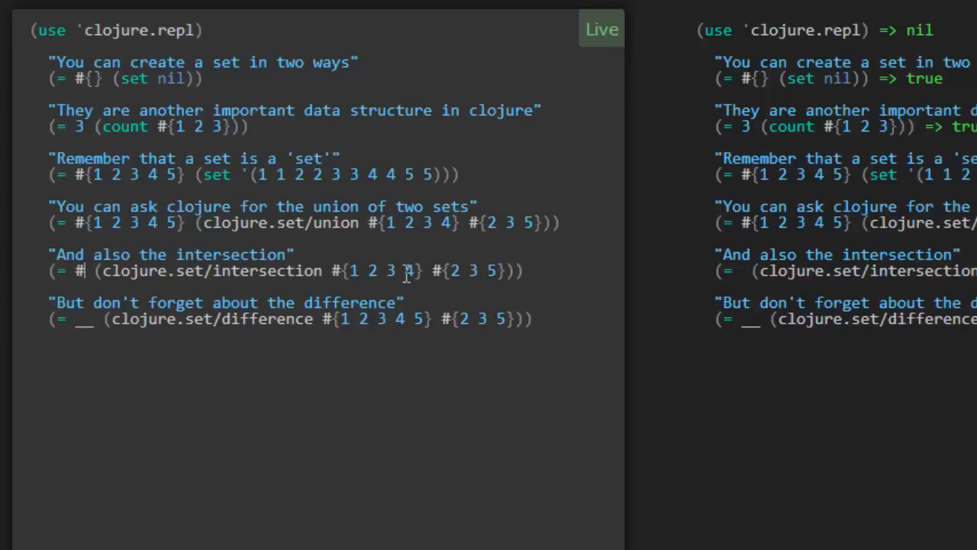
Step: Begin the intersection koan's answer as a set starting #{2
text({2)
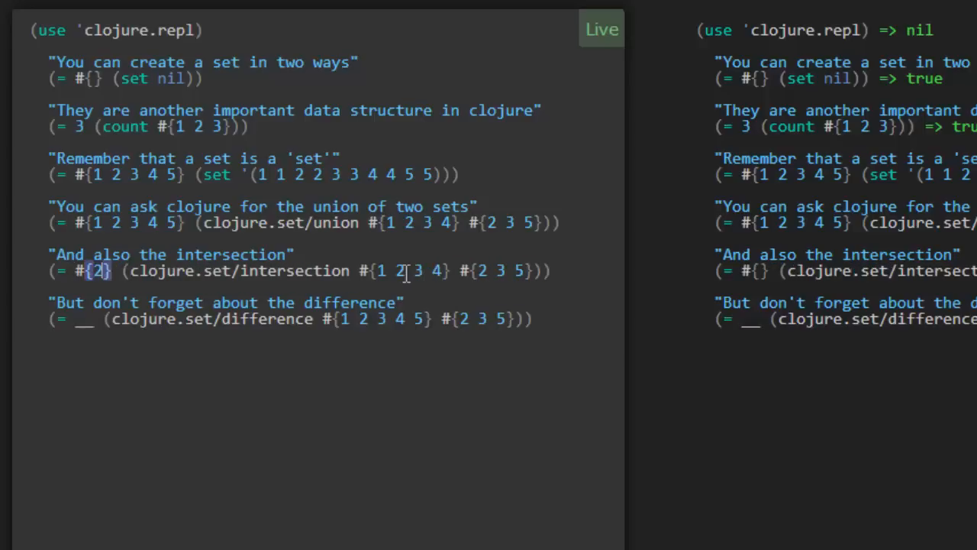